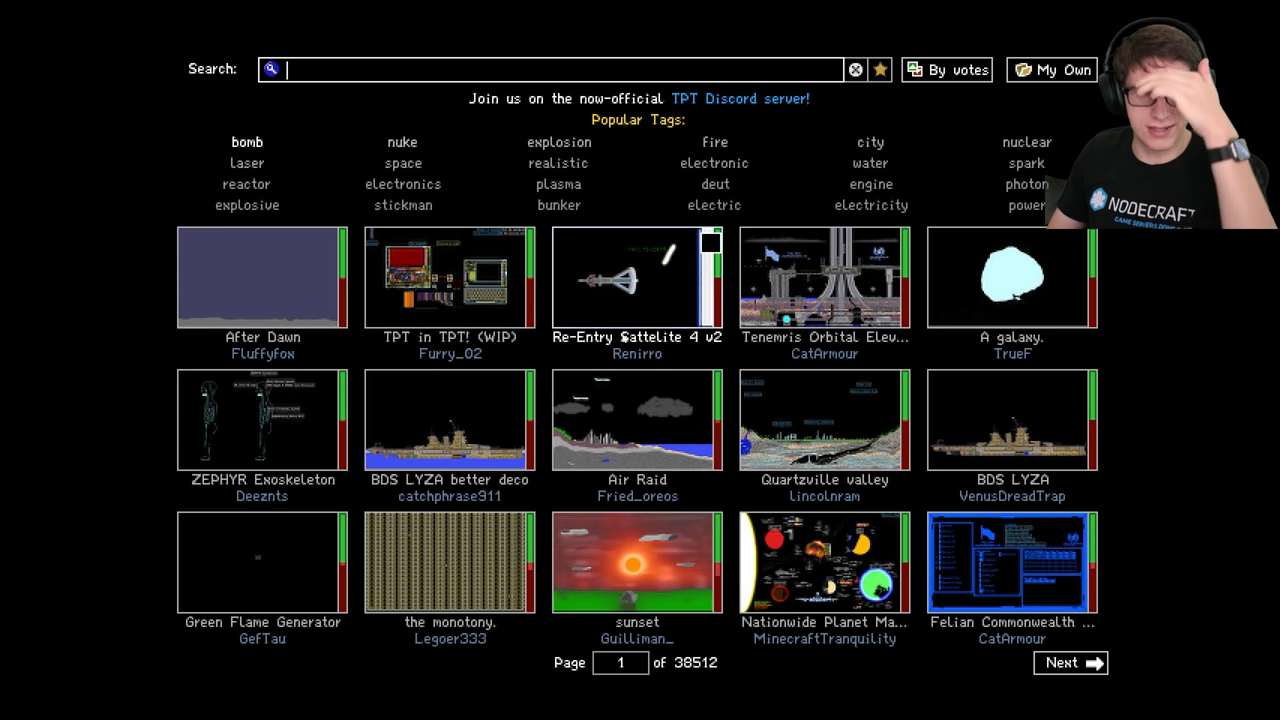
mouse_move(764, 284)
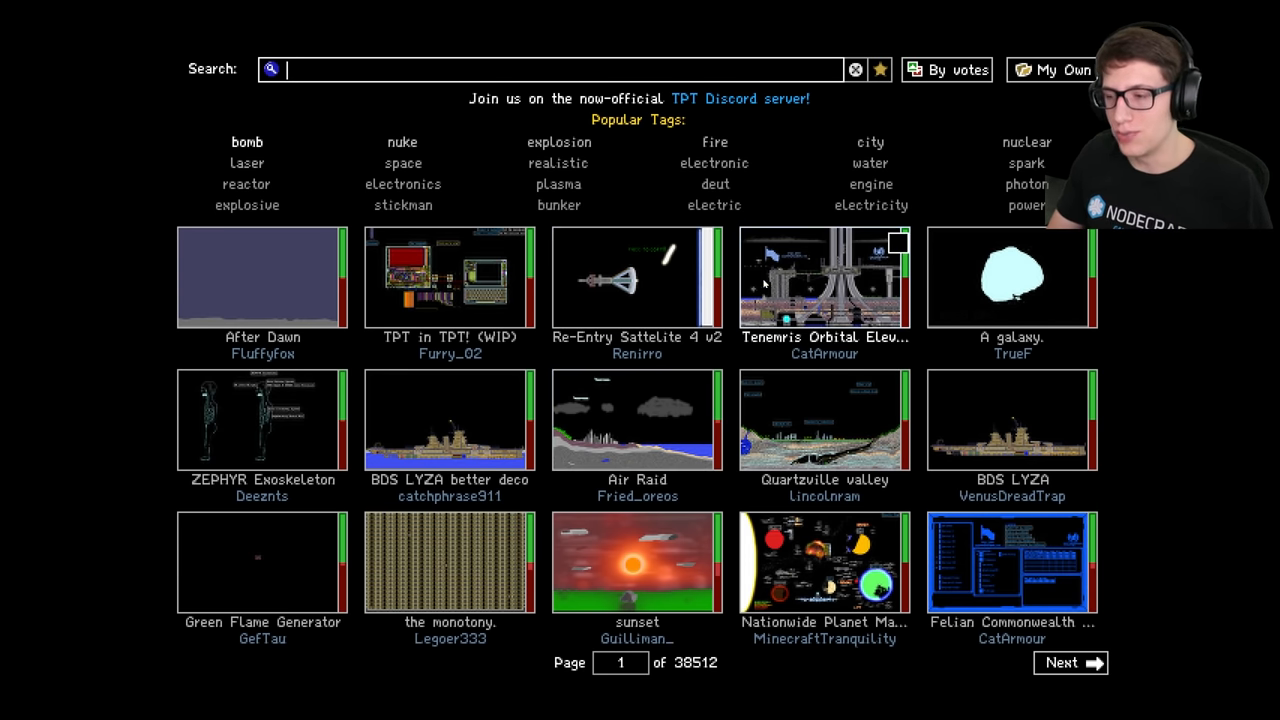
mouse_move(730, 228)
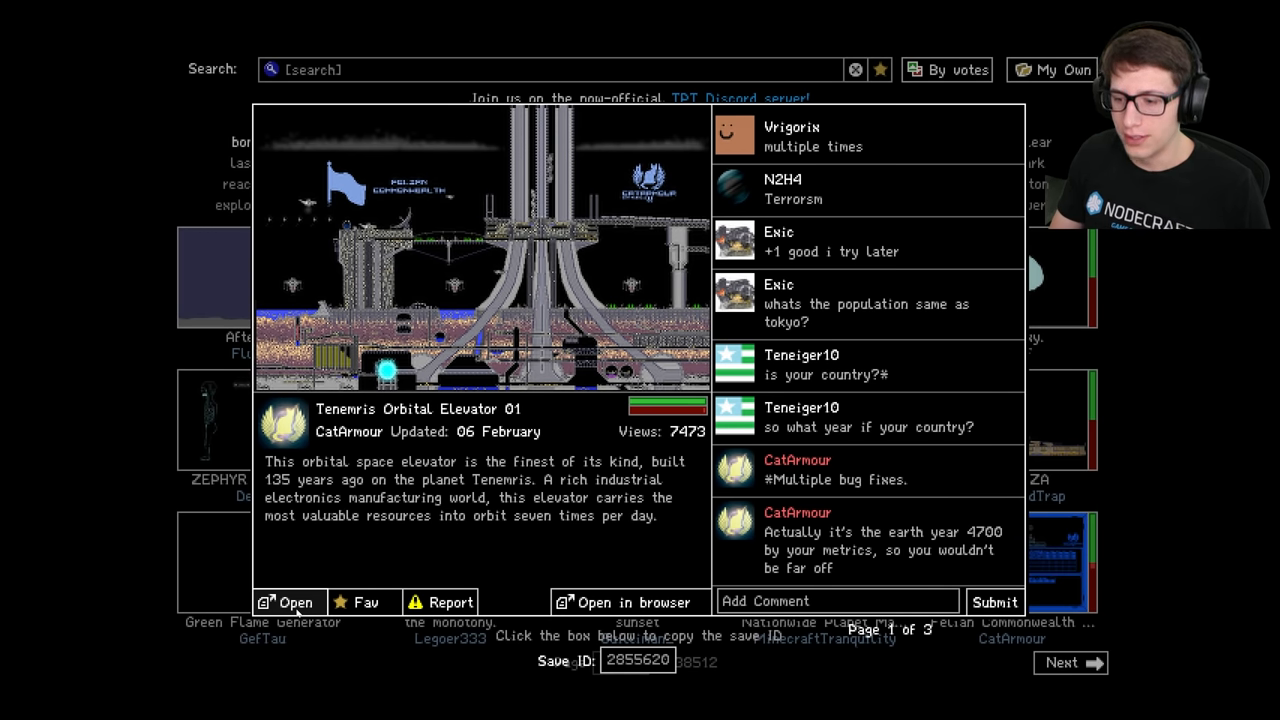
- Load the Tenemris Orbital Elevator 01 save into the sandbox simulation
left_click(292, 600)
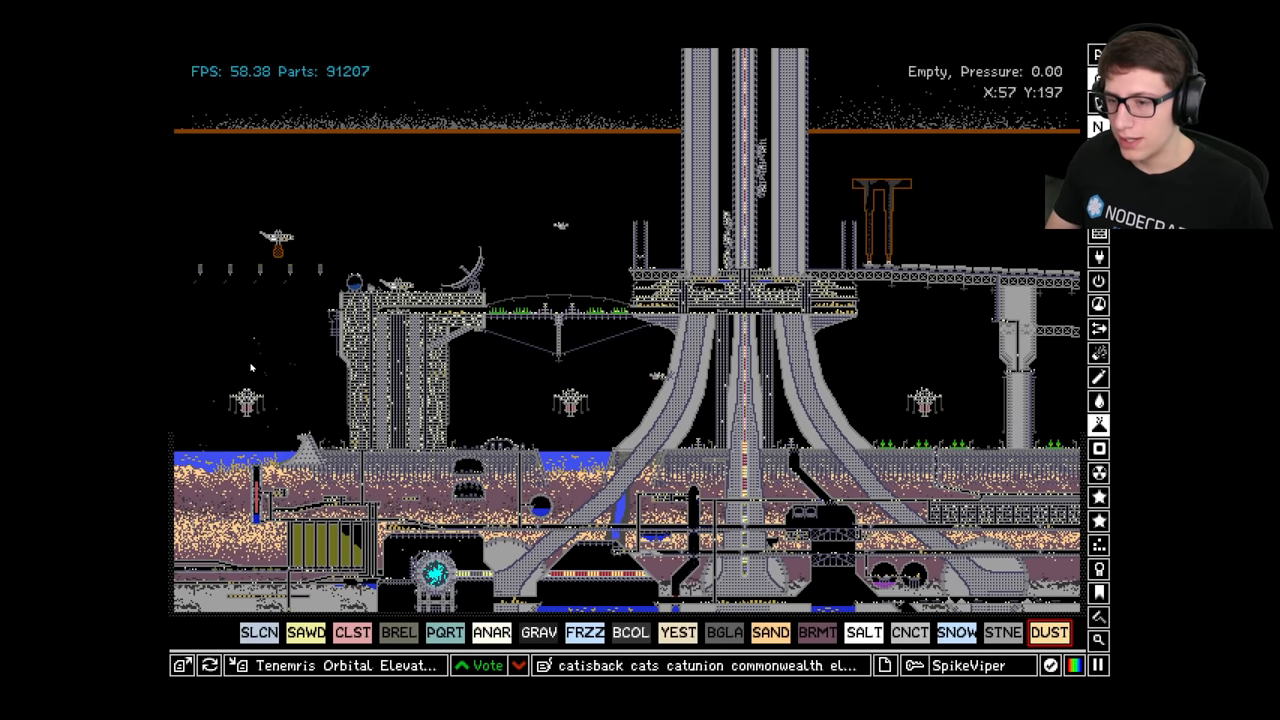
mouse_move(496, 360)
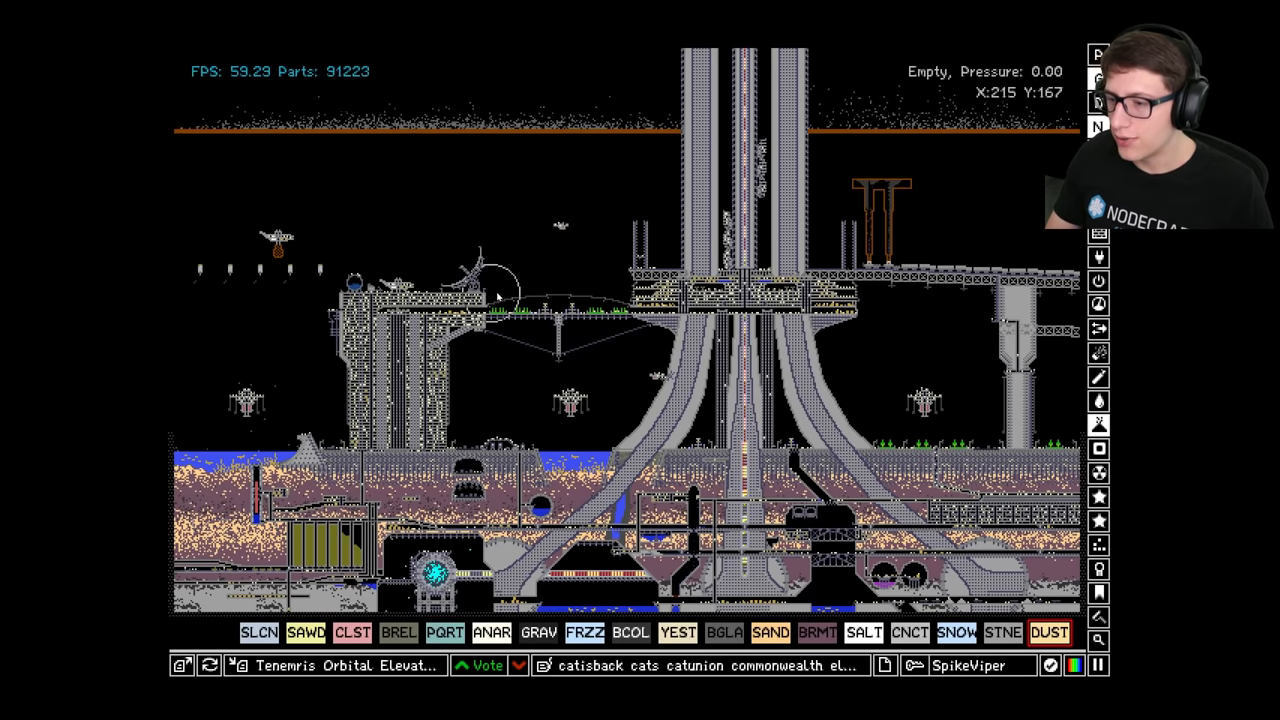
mouse_move(464, 270)
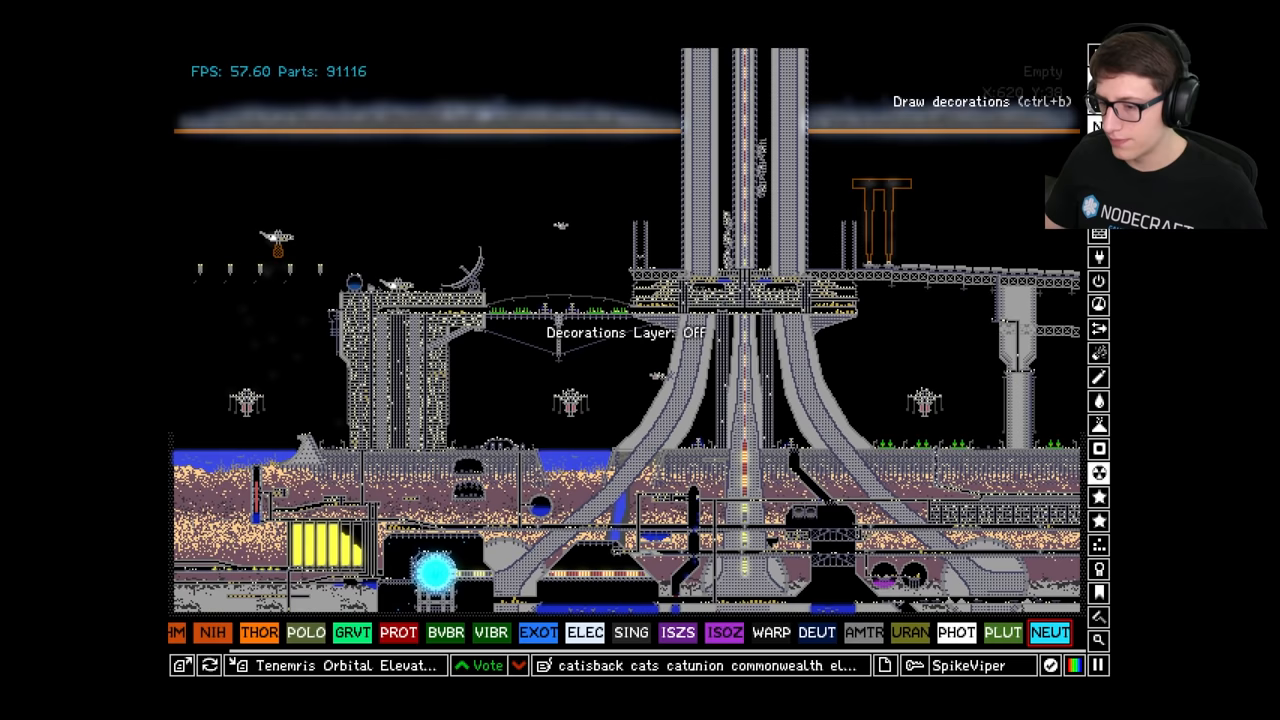
- Toggle the decorations layer off with Ctrl+B
key("ctrl+b")
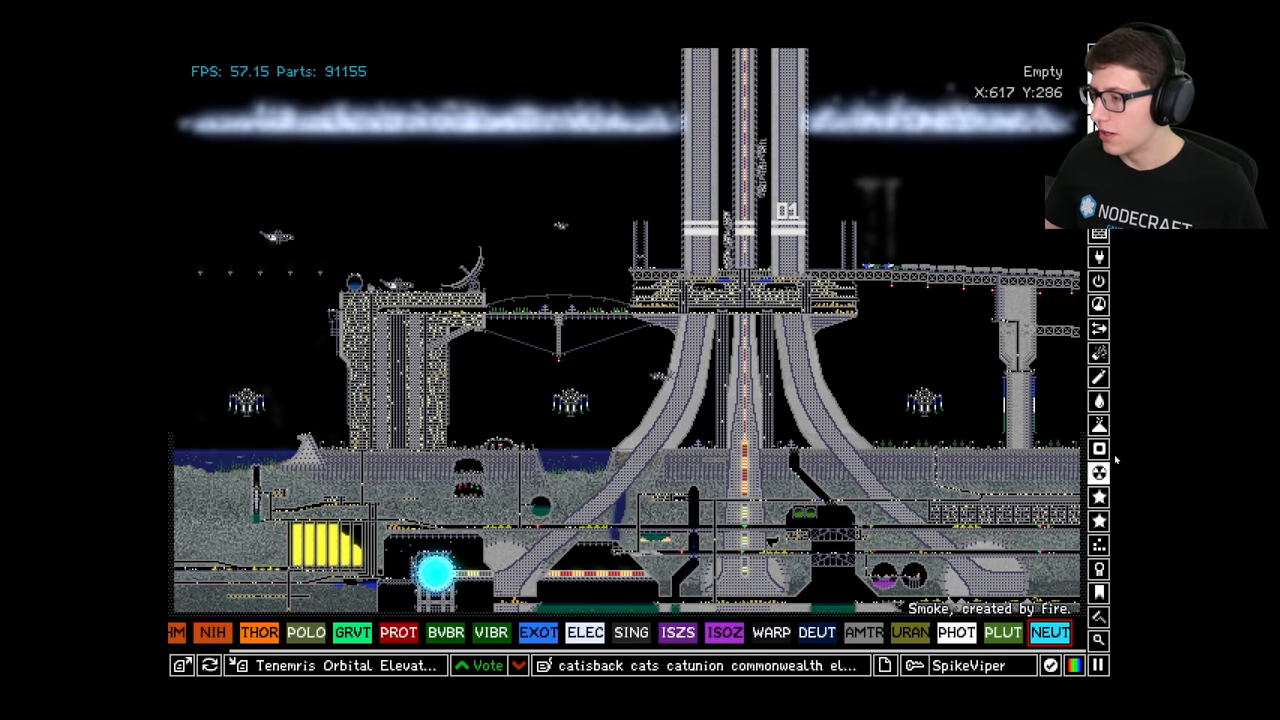
- Place a ring of solid material in the sky and fill it with another element
left_click(1098, 568)
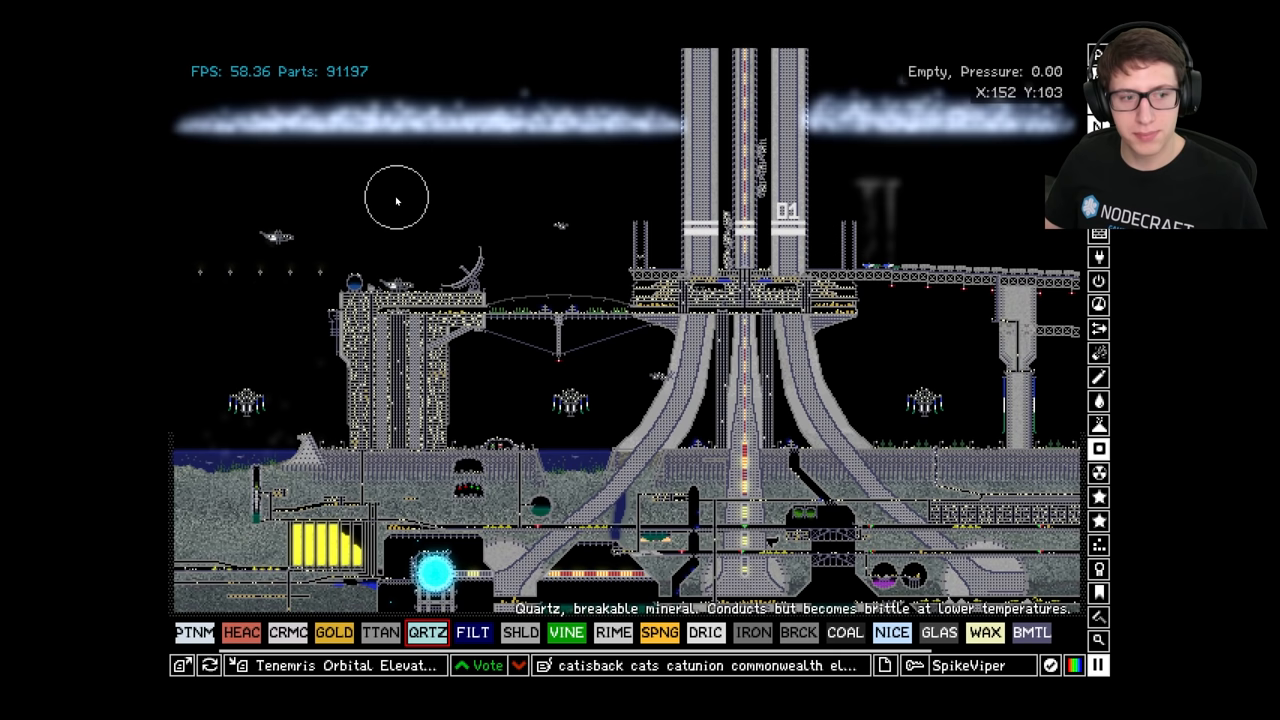
left_click(396, 198)
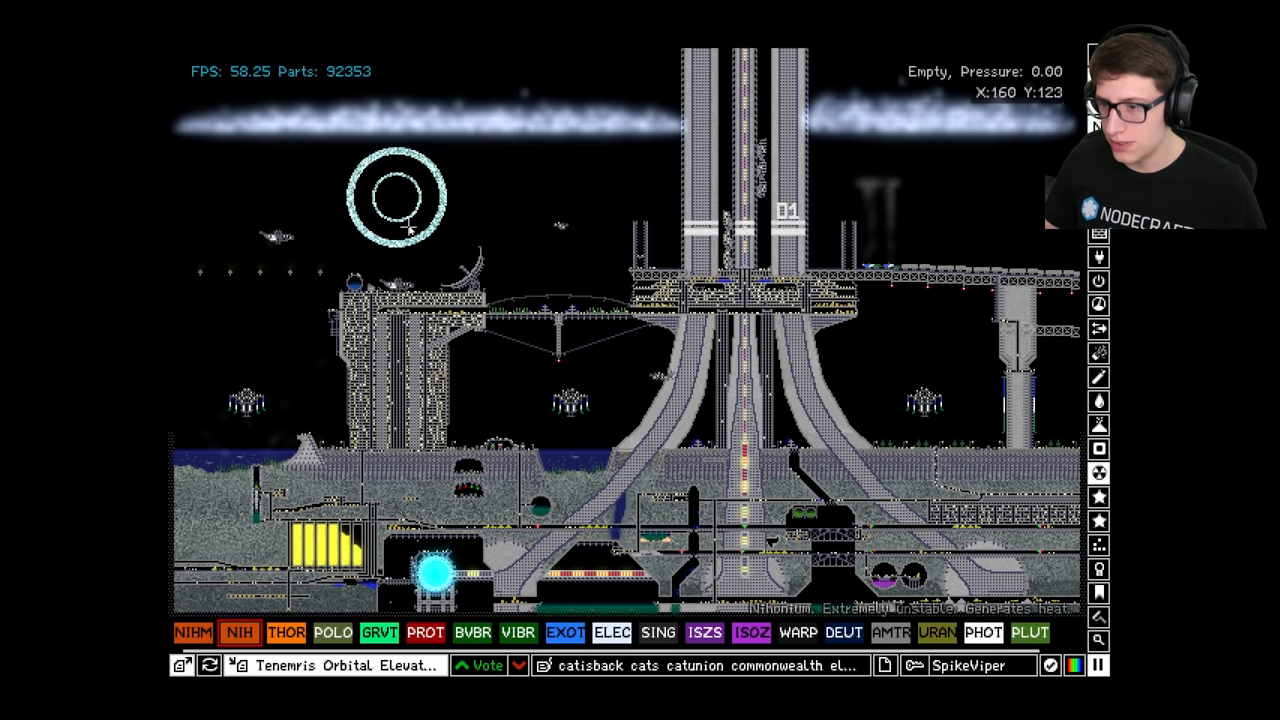
left_click(288, 632)
type("!set")
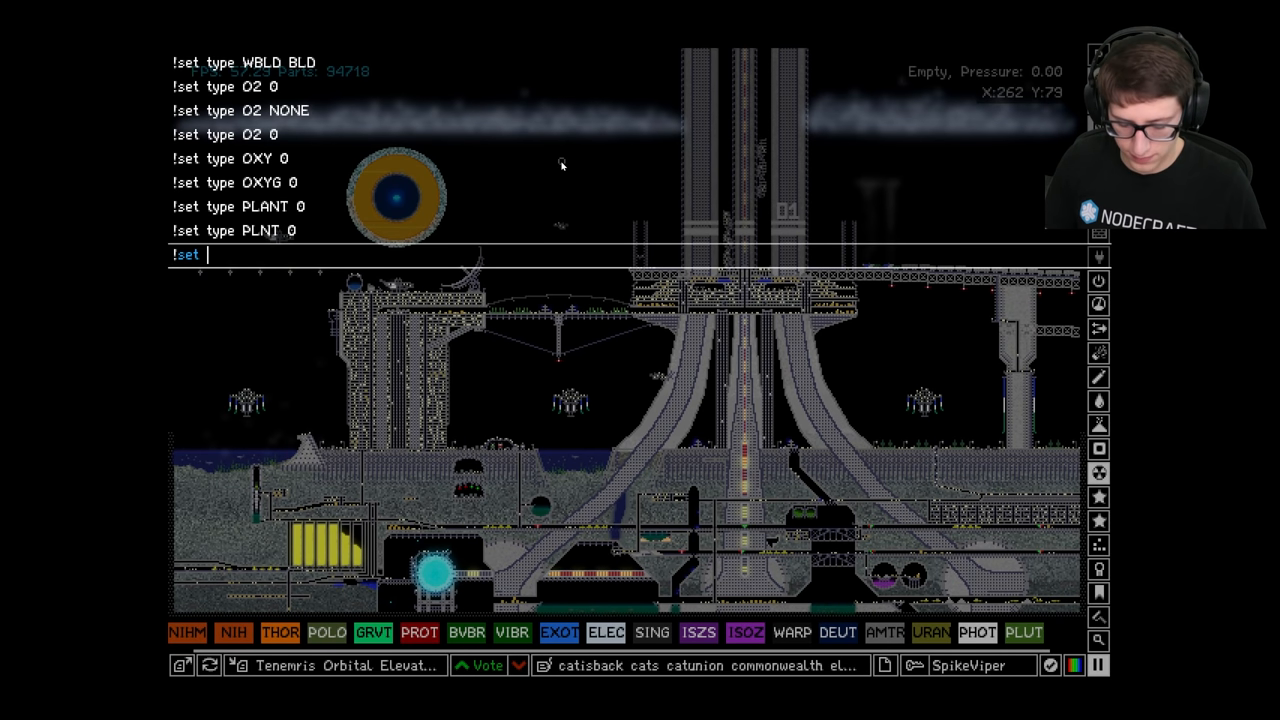
- Enter console commands setting deuterium life, ending with '!set Life DEUT 100'
type("Life DEUT")
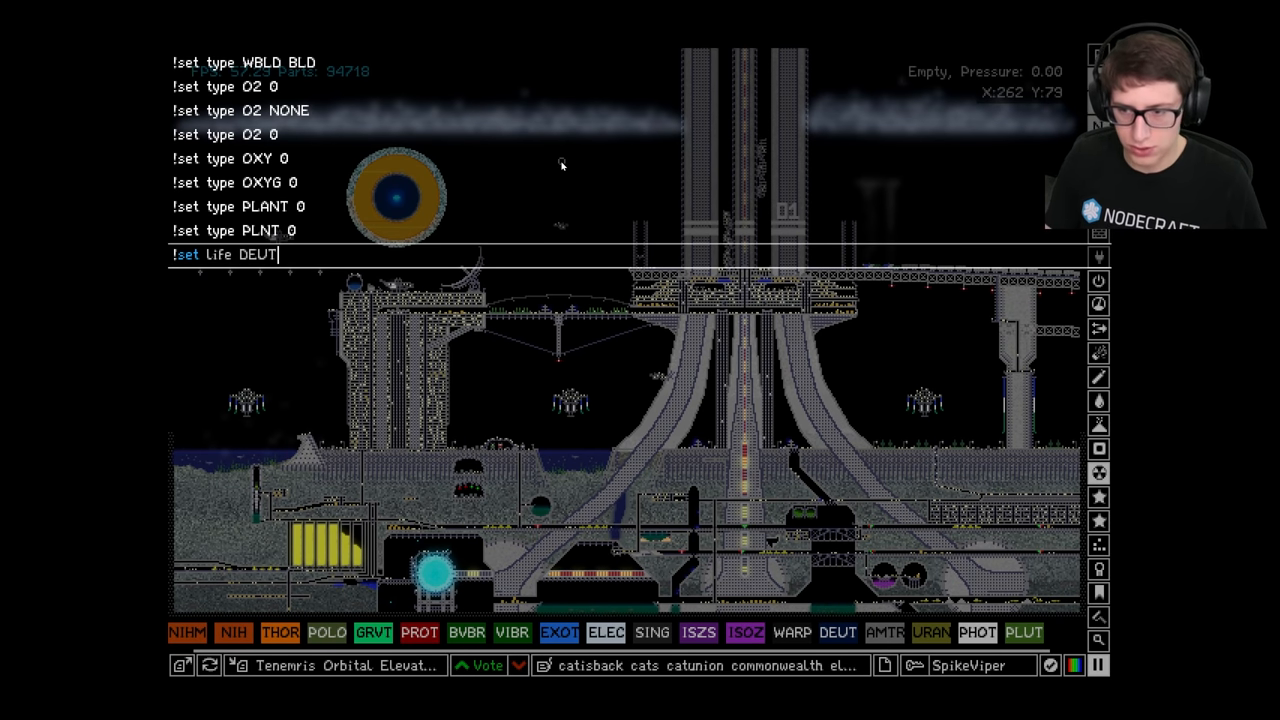
key("Return")
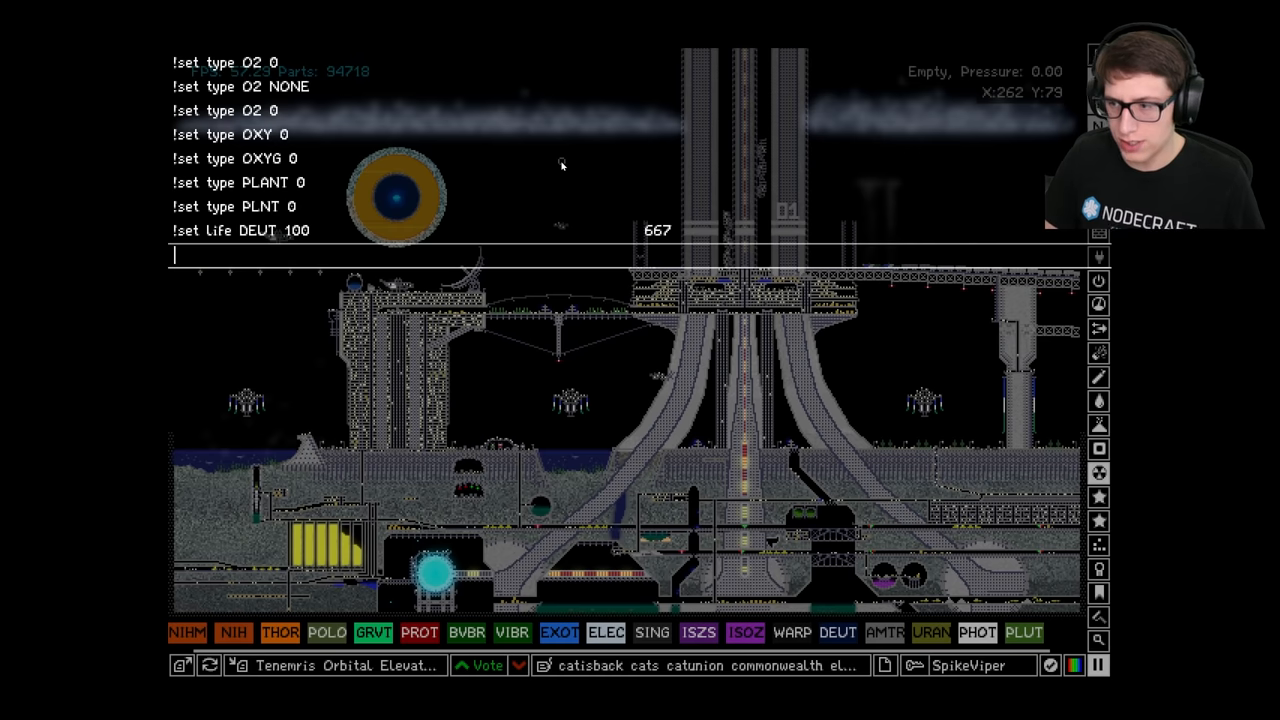
type("!set Life DEUT 100")
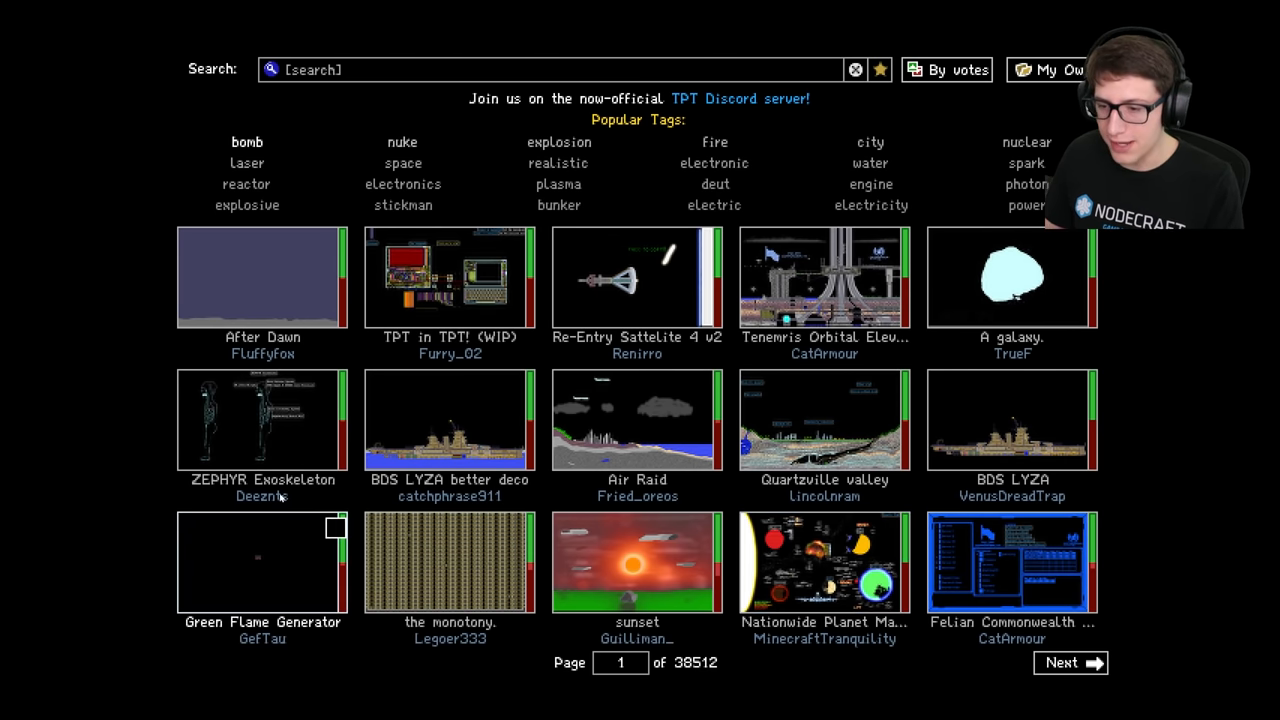
left_click(262, 418)
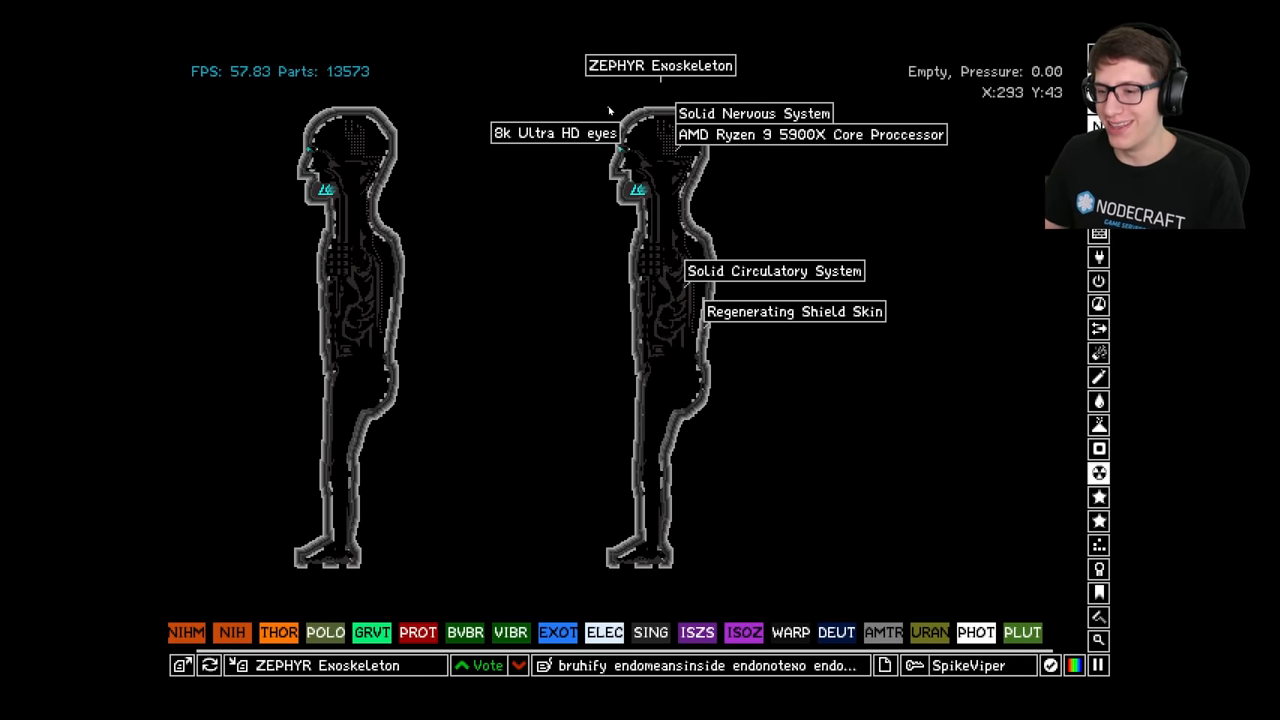
mouse_move(570, 110)
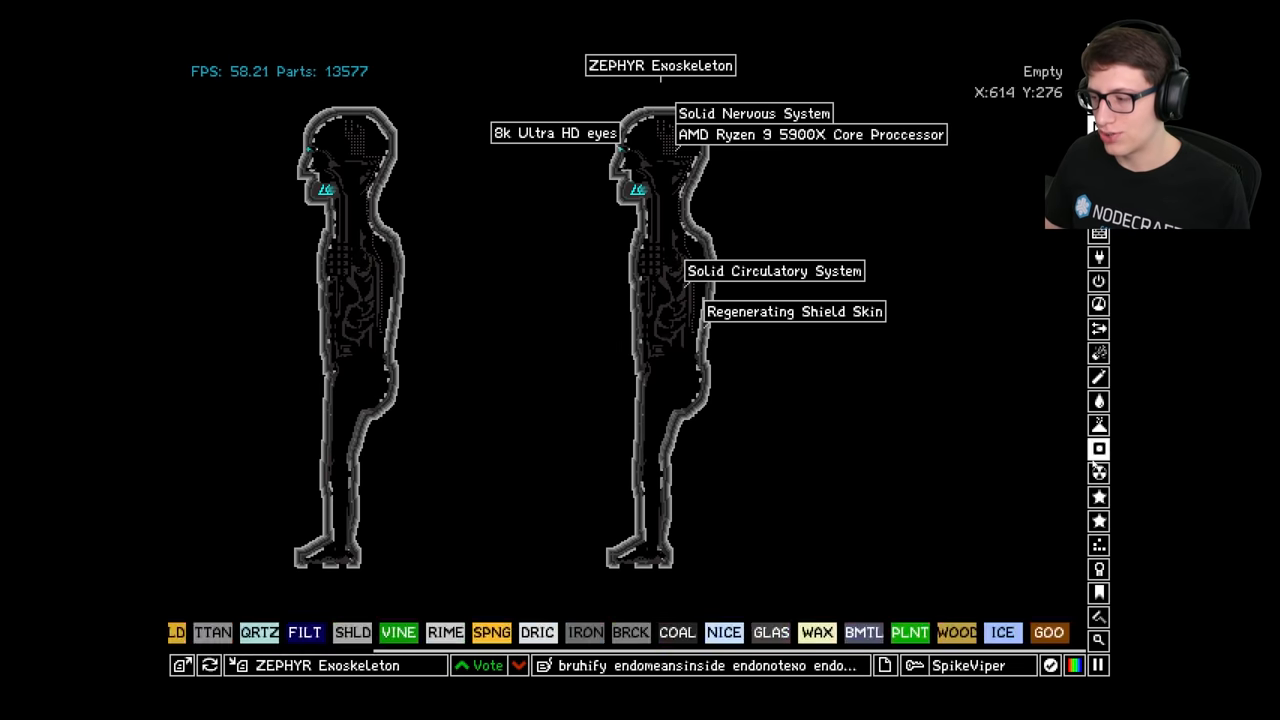
left_click(1100, 520)
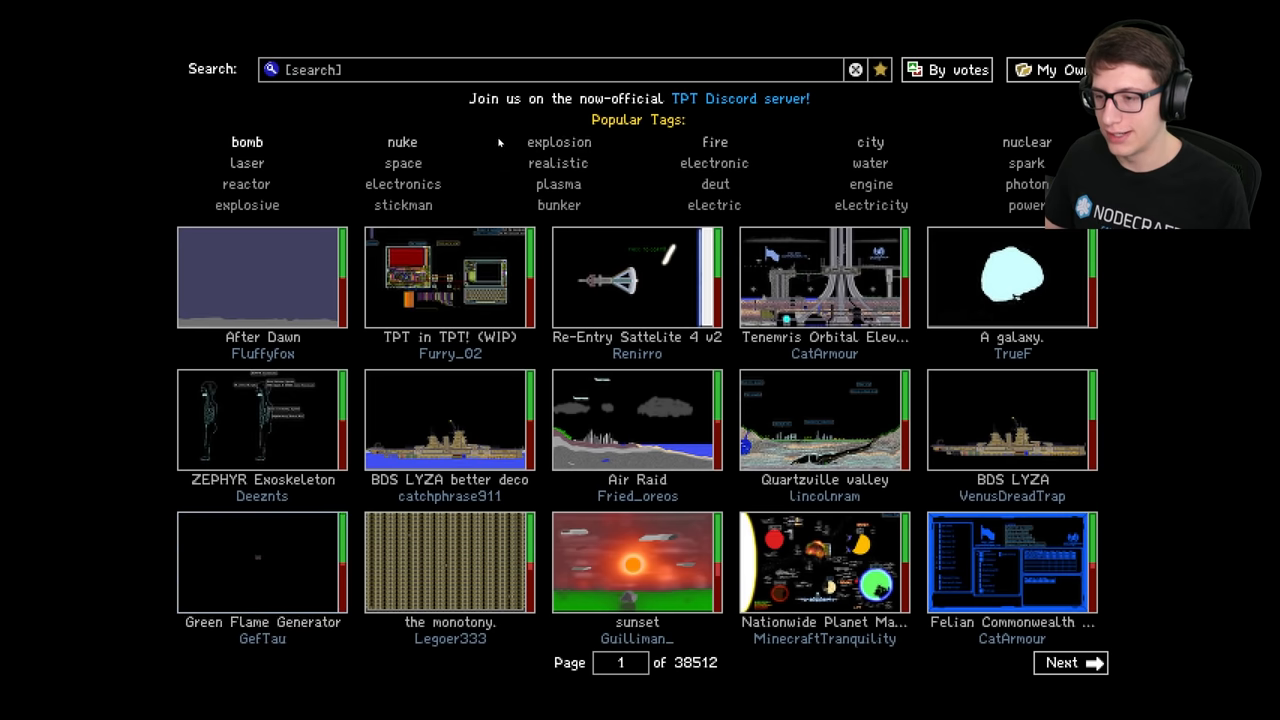
- Read the ZEPHYR Exoskeleton save's comments, then close its preview
left_click(260, 418)
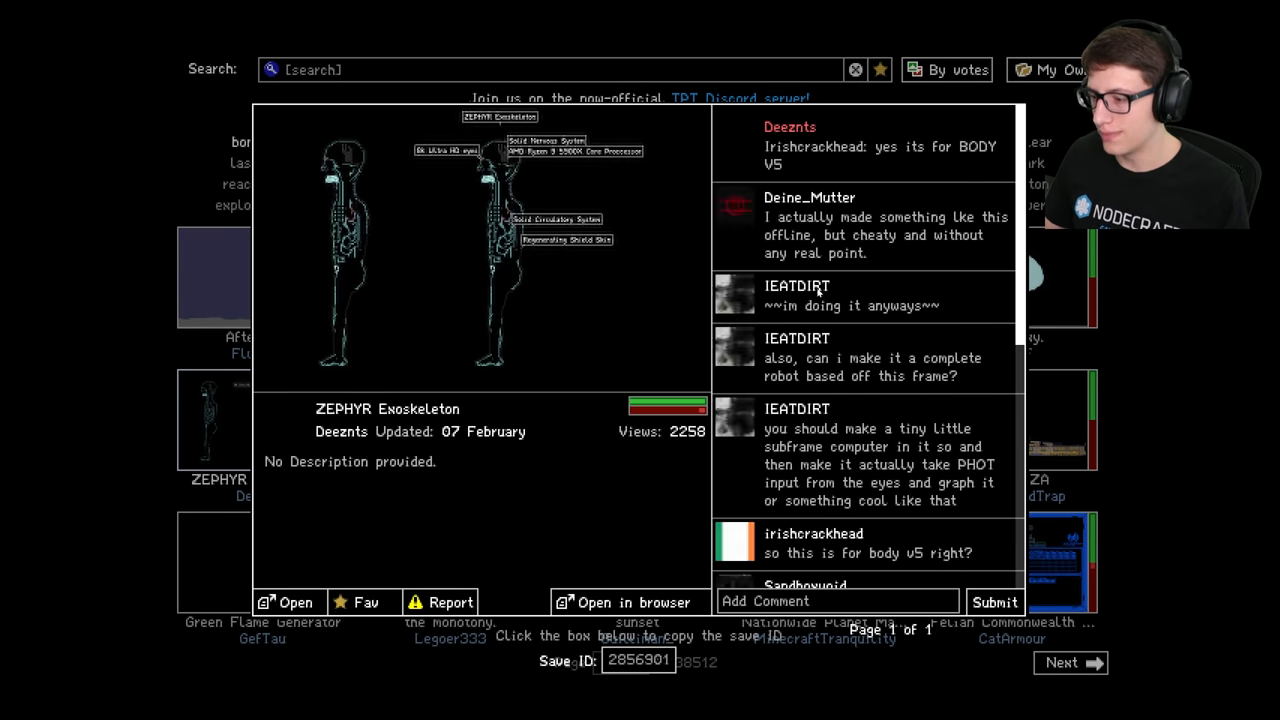
scroll("down", 3)
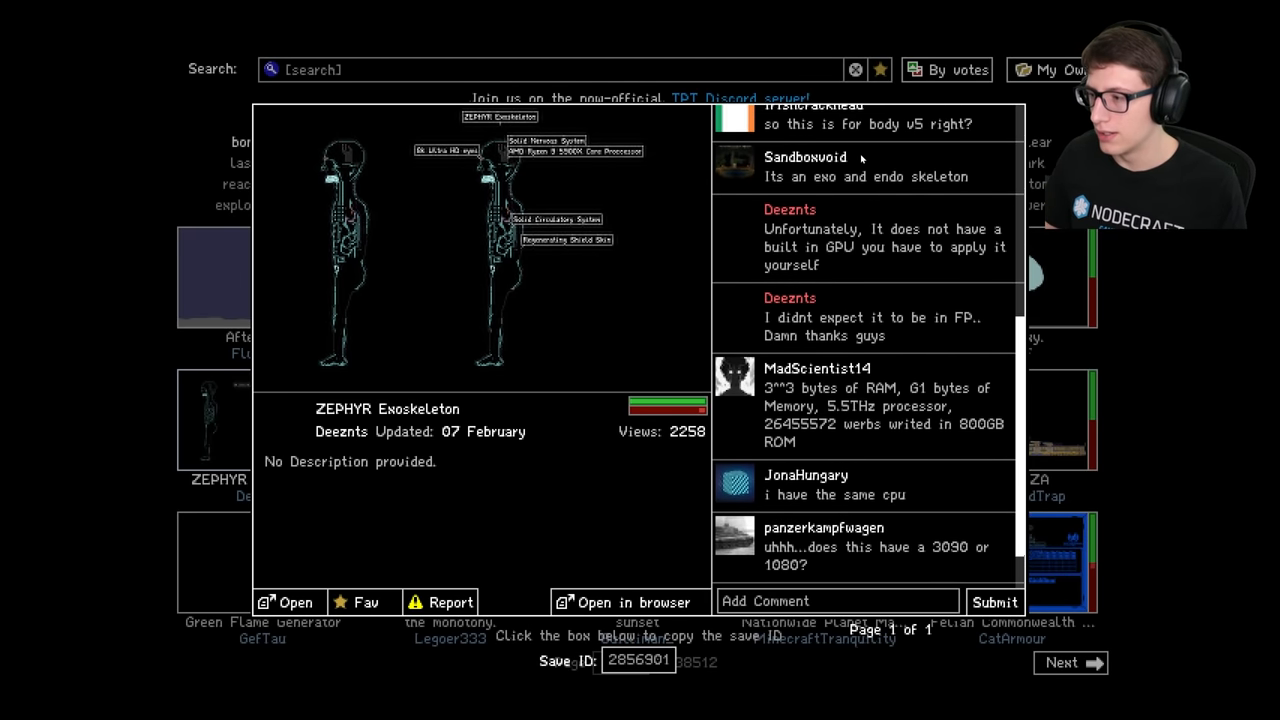
scroll("down", 3)
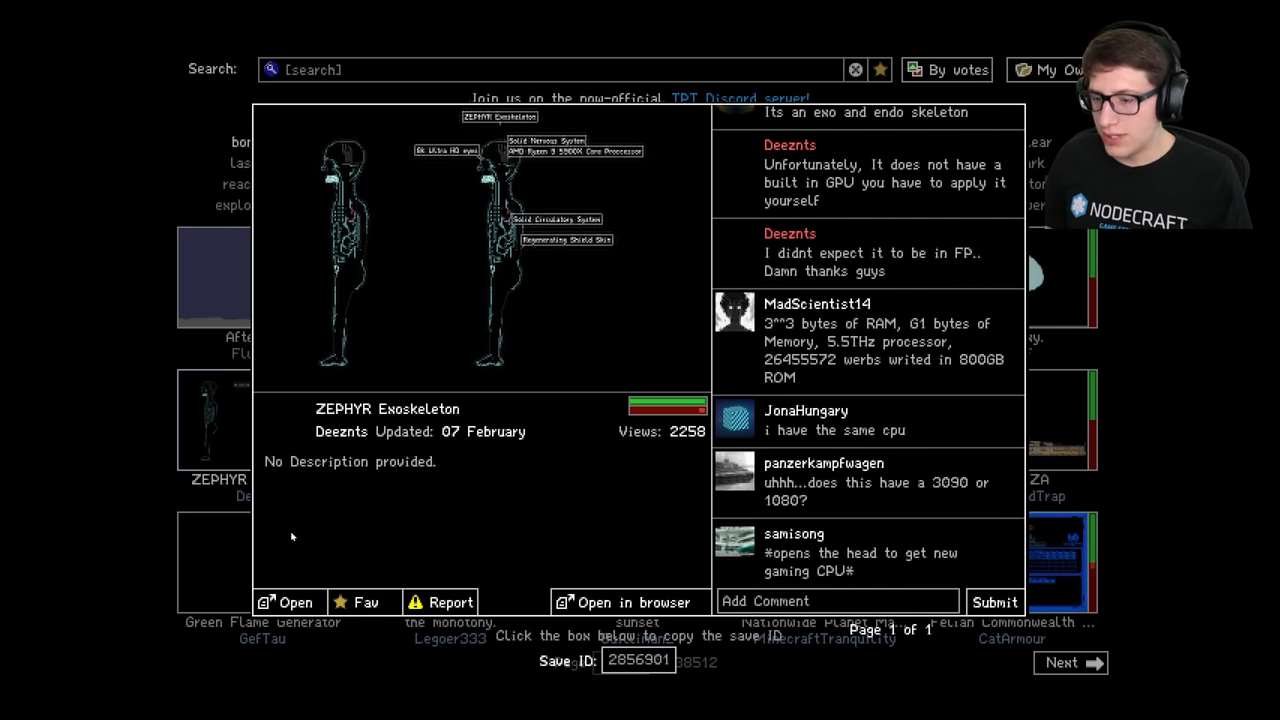
left_click(288, 602)
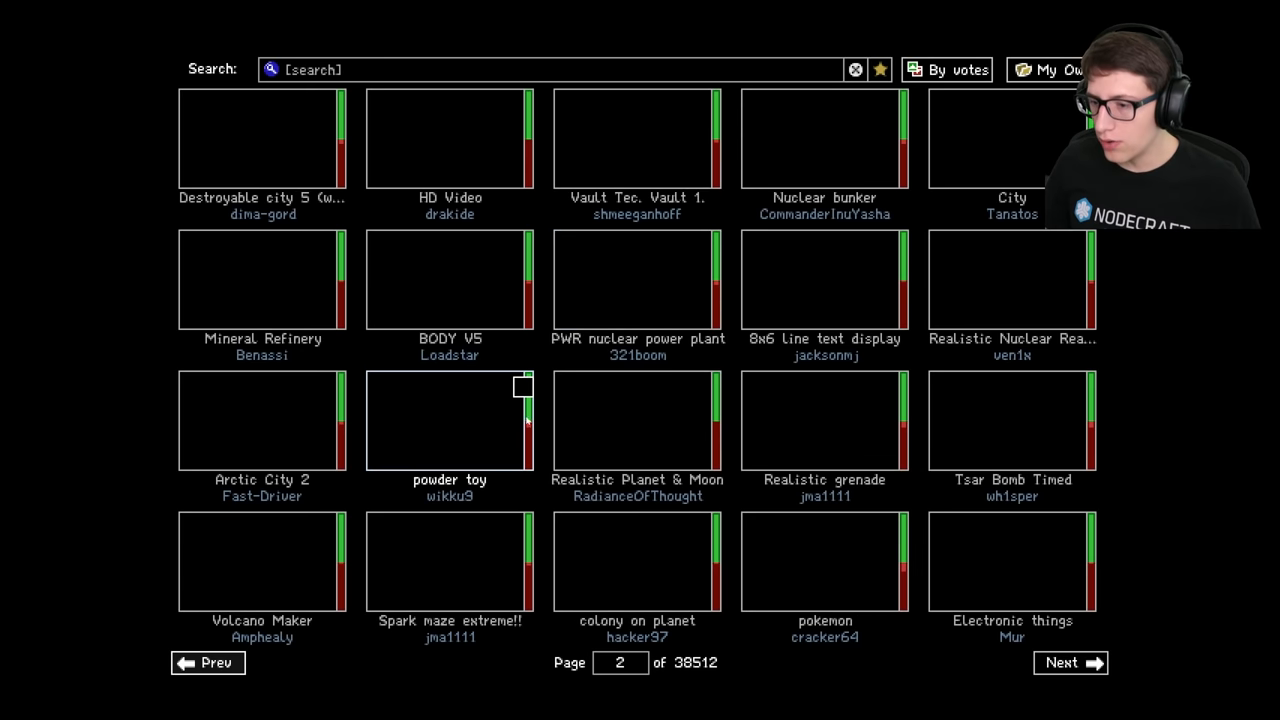
- Load the BODY V5 save from the second browser page
left_click(448, 280)
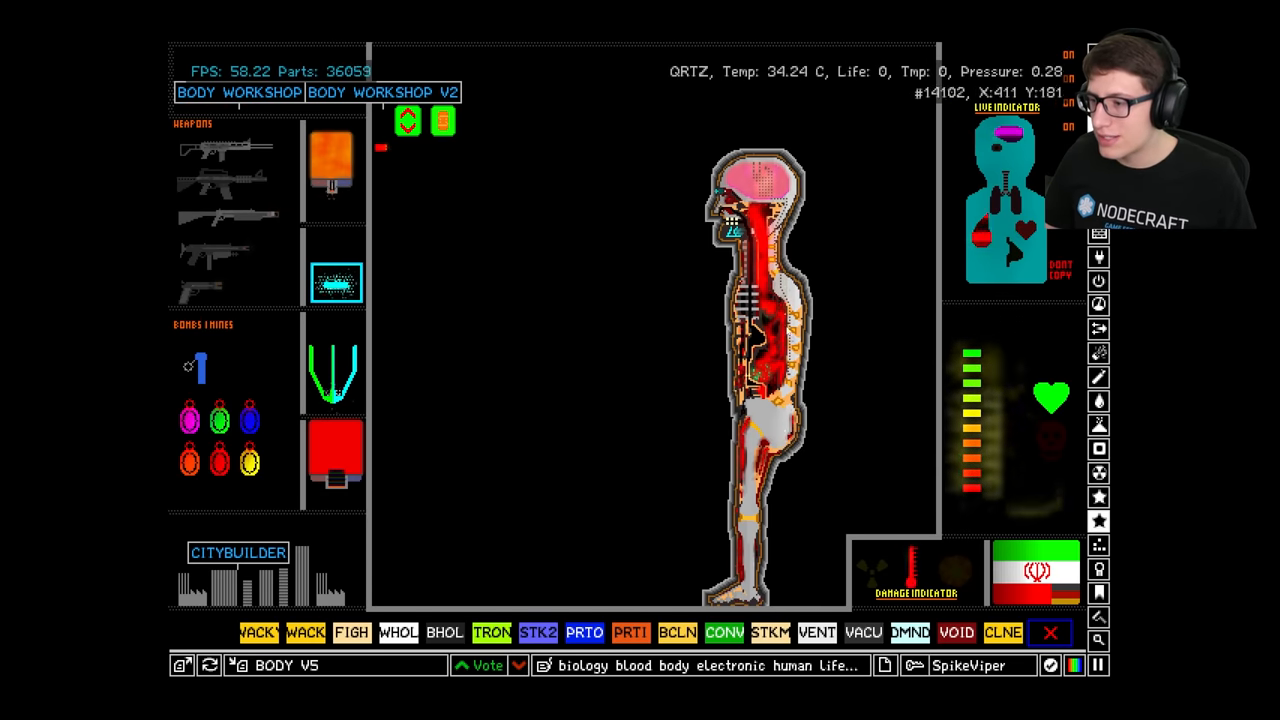
mouse_move(832, 420)
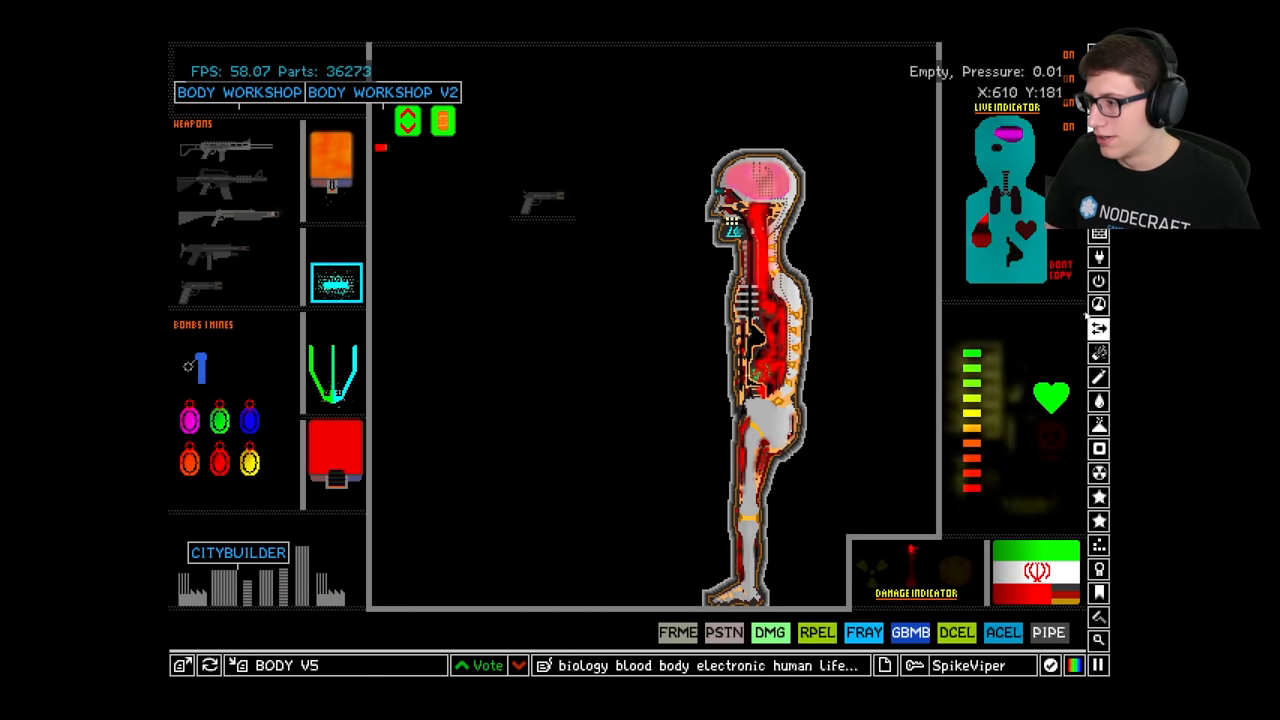
left_click_drag(476, 224, 600, 282)
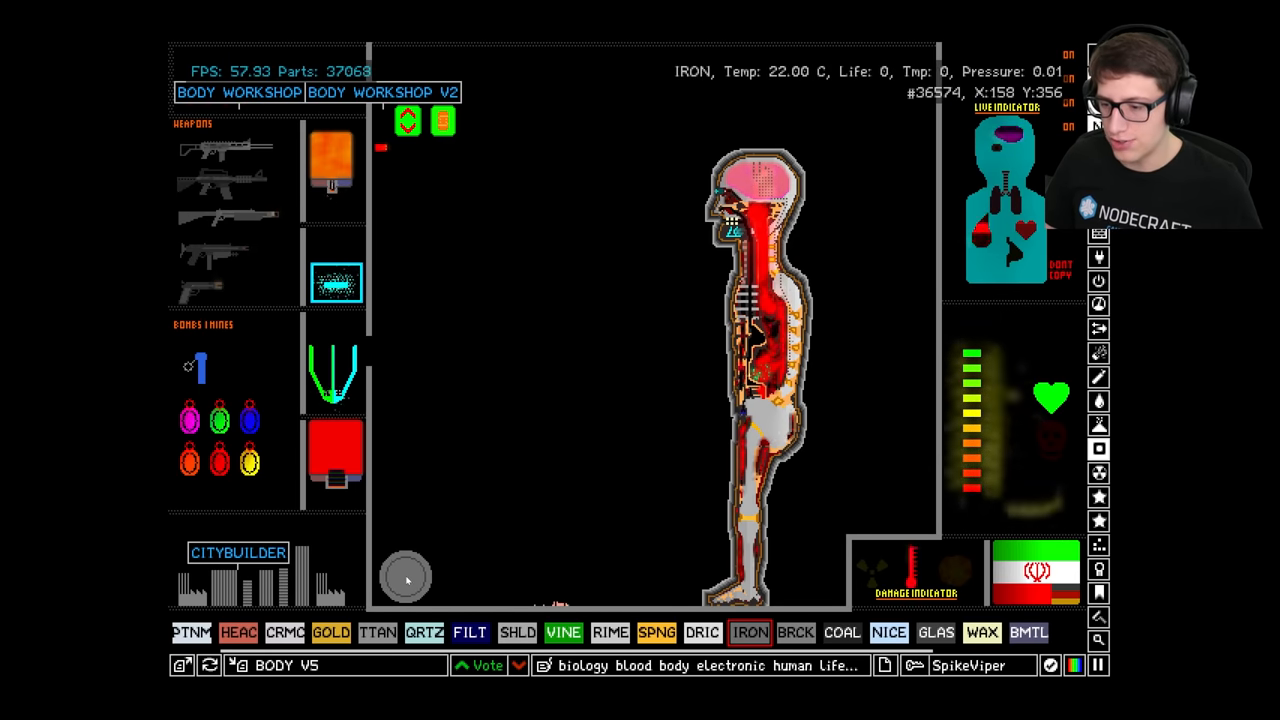
- Browse to the Solids element category while the blast burns out
scroll("right", 3)
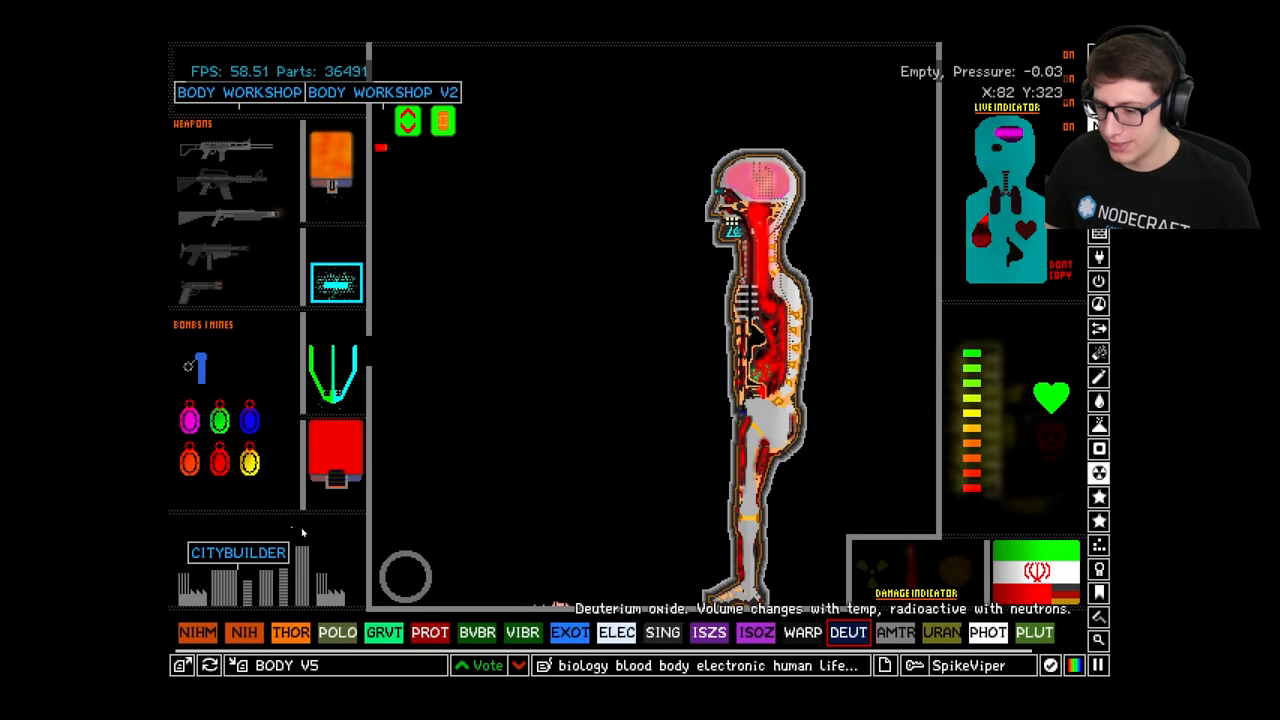
left_click(844, 632)
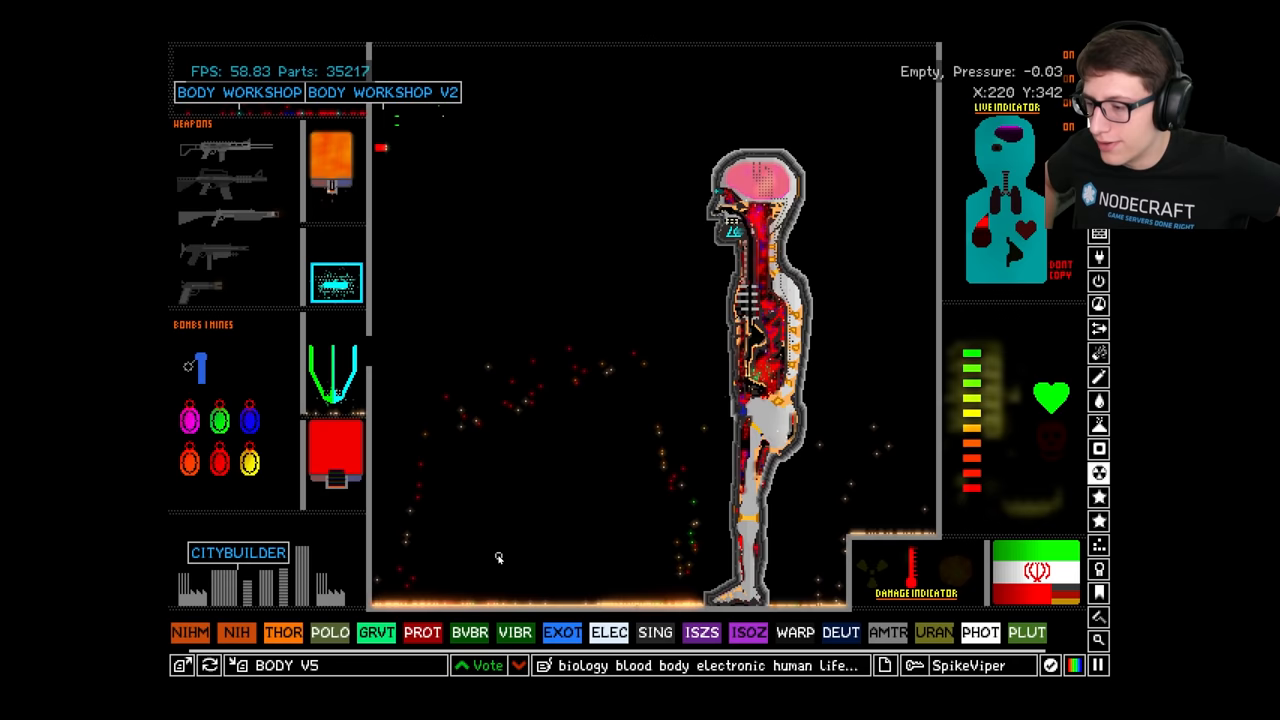
mouse_move(626, 574)
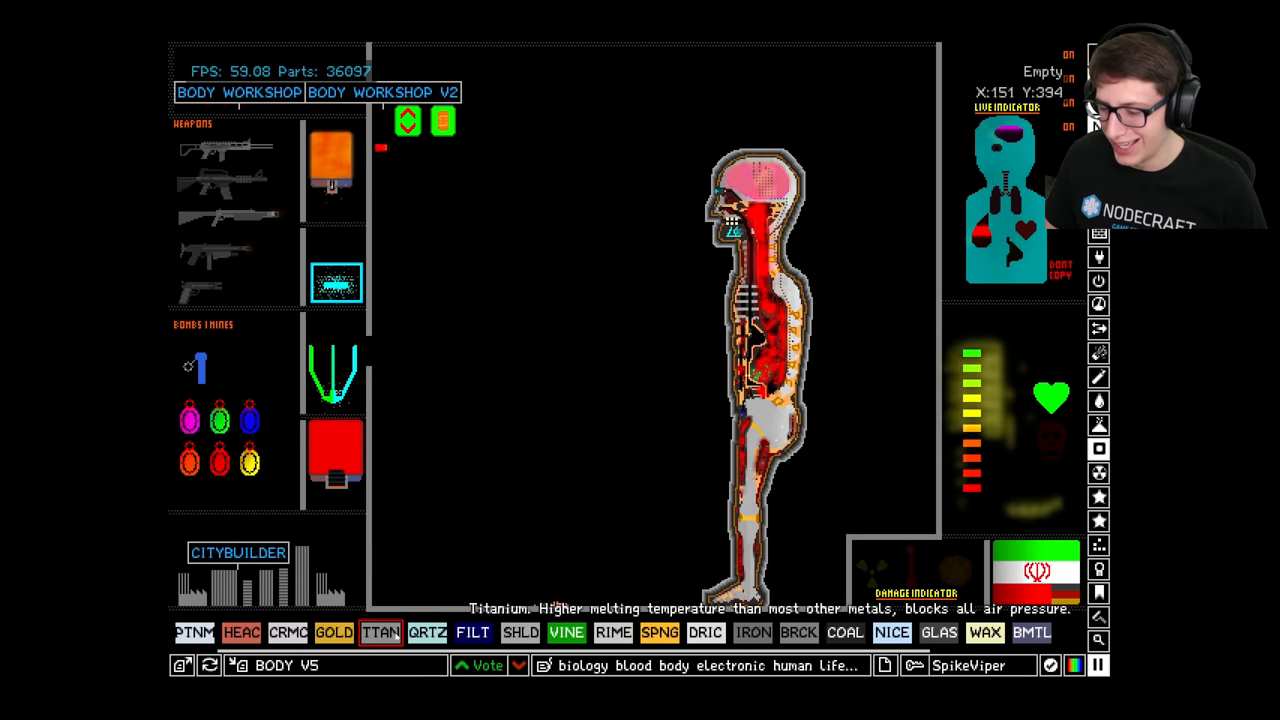
- Draw a titanium bomb shell left of the body and fill its centre with deuterium oxide
left_click(464, 410)
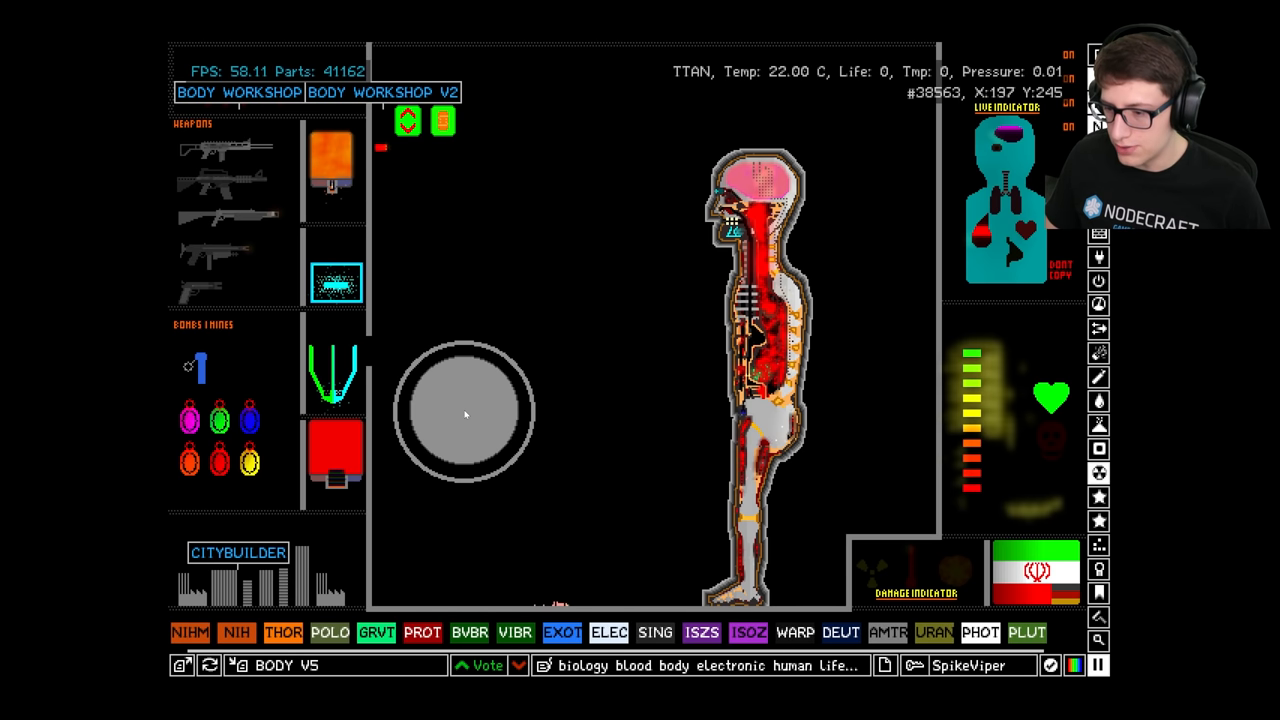
left_click(246, 632)
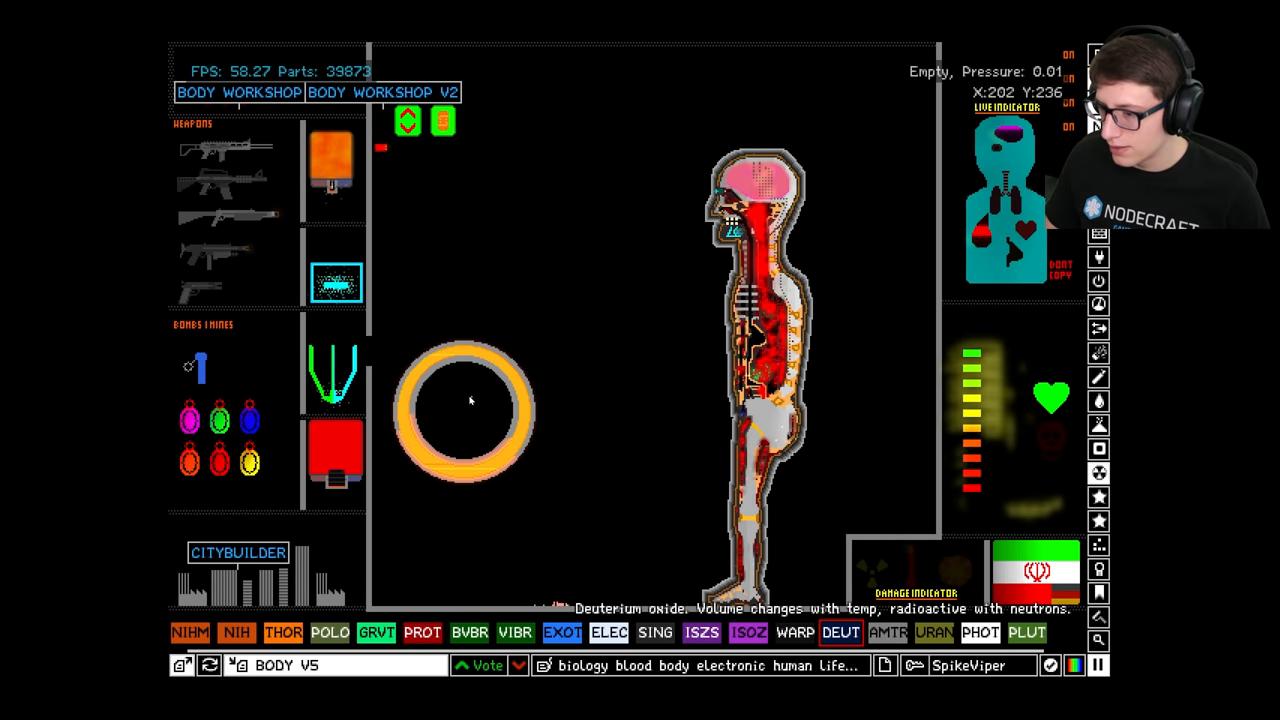
left_click(464, 412)
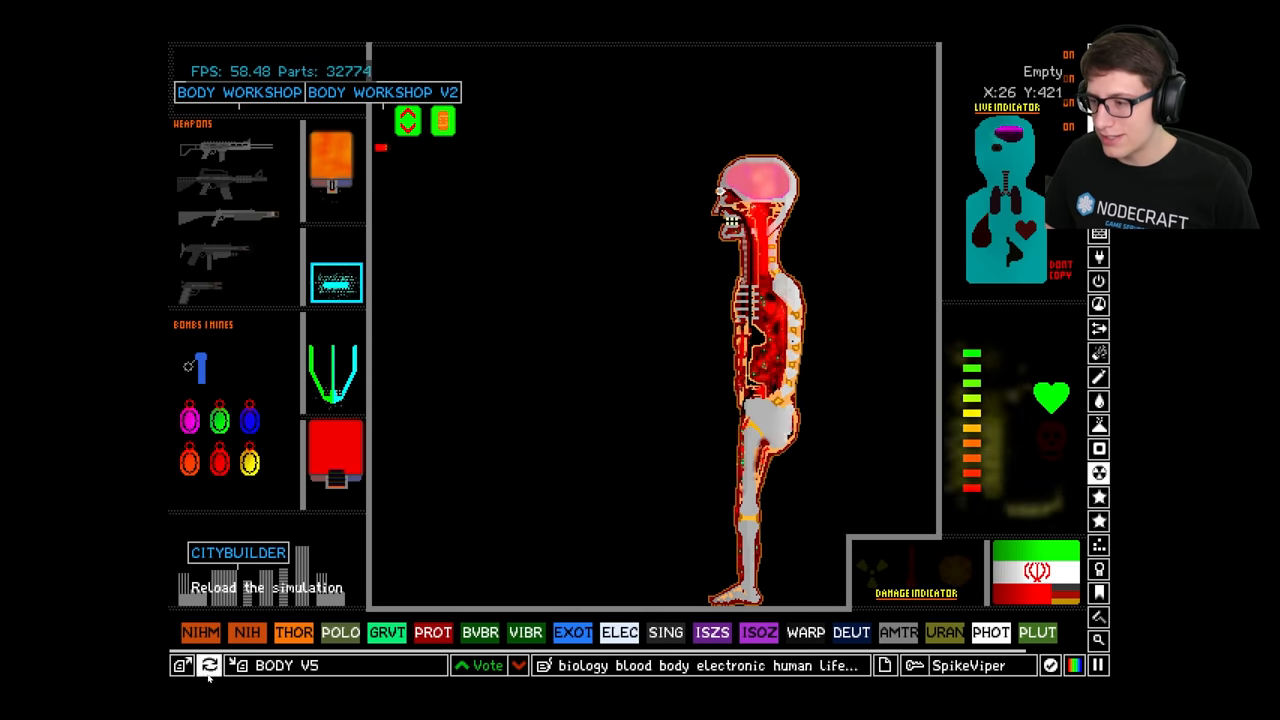
left_click(208, 664)
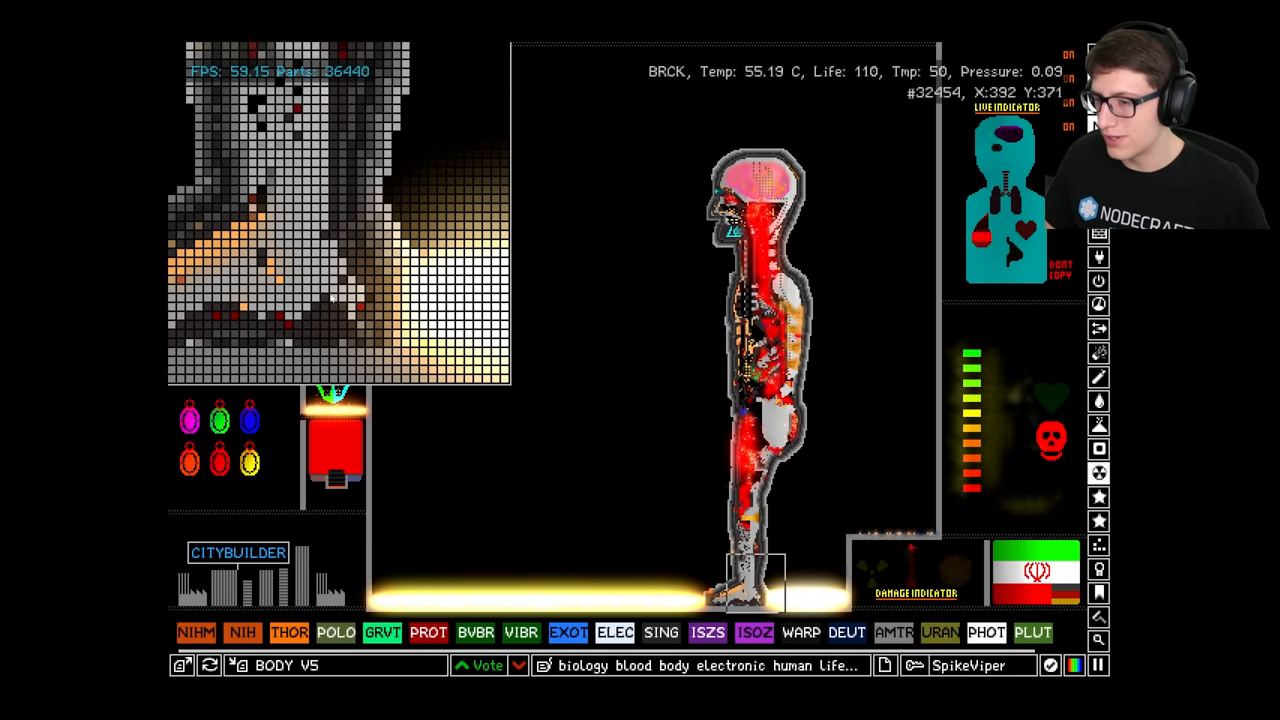
mouse_move(598, 324)
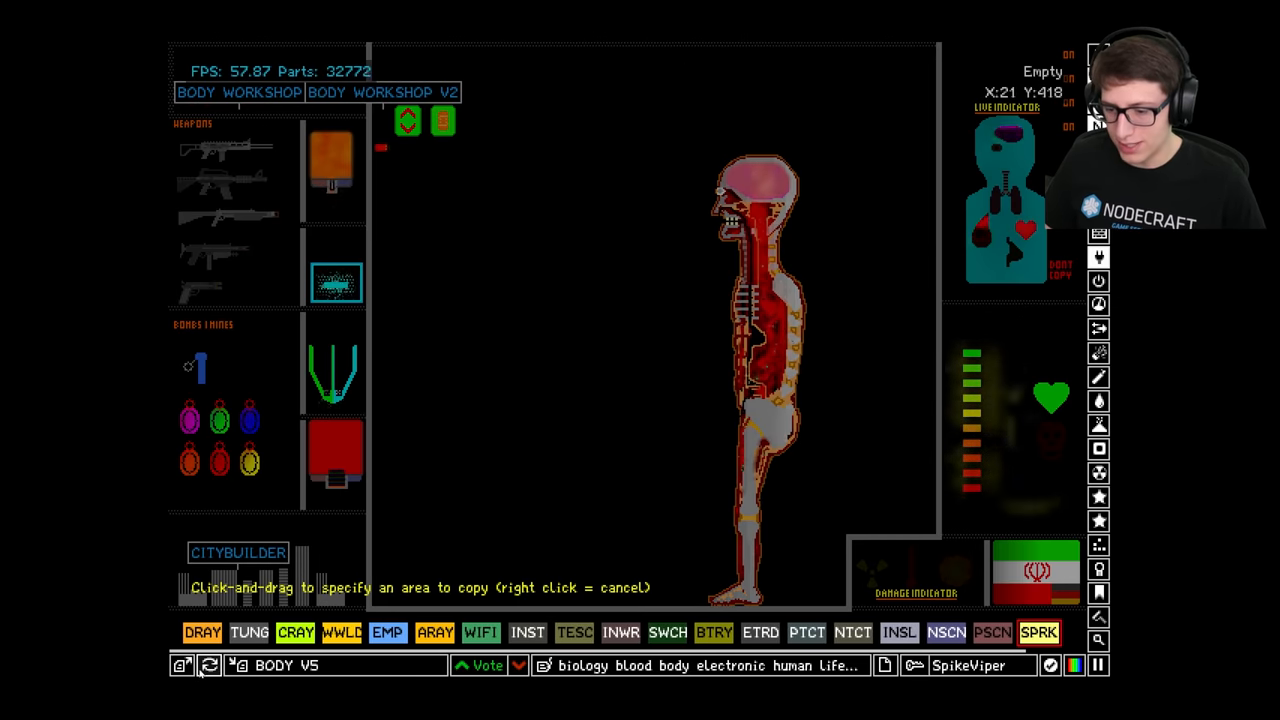
- Reopen the ZEPHYR Exoskeleton save's page and draft the comment 'This is AMAZING'
left_click(208, 664)
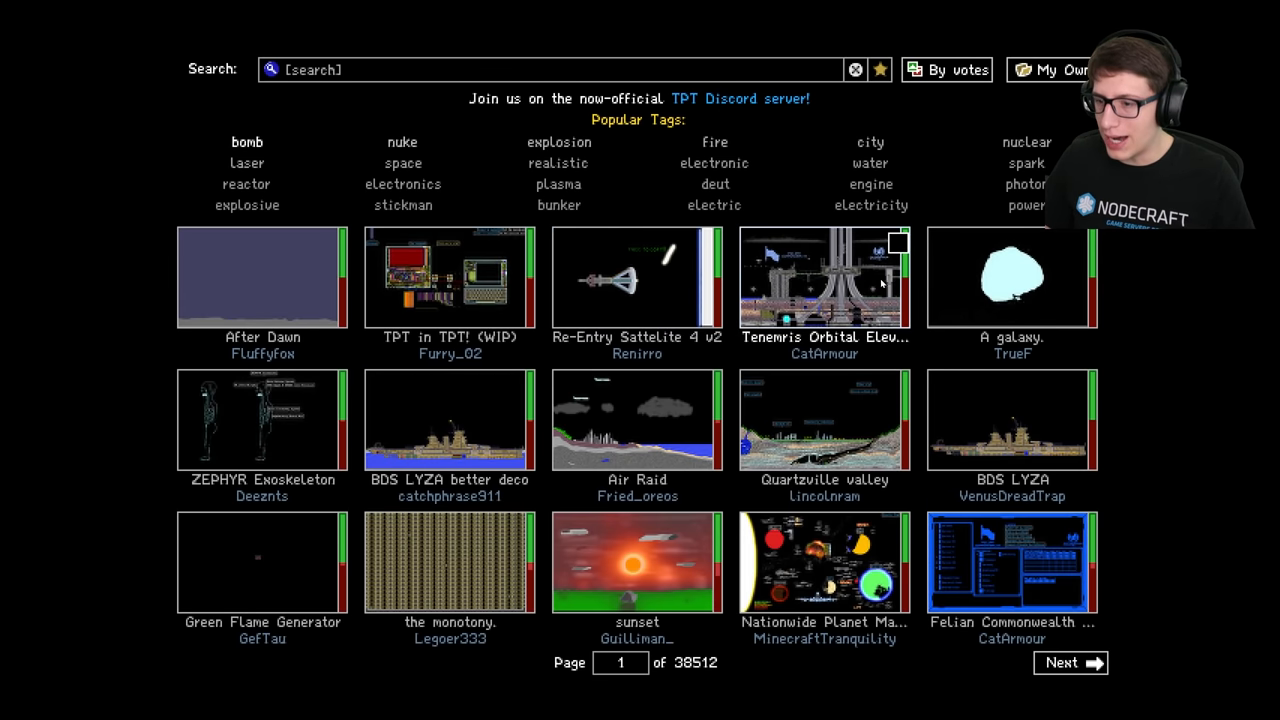
left_click(260, 418)
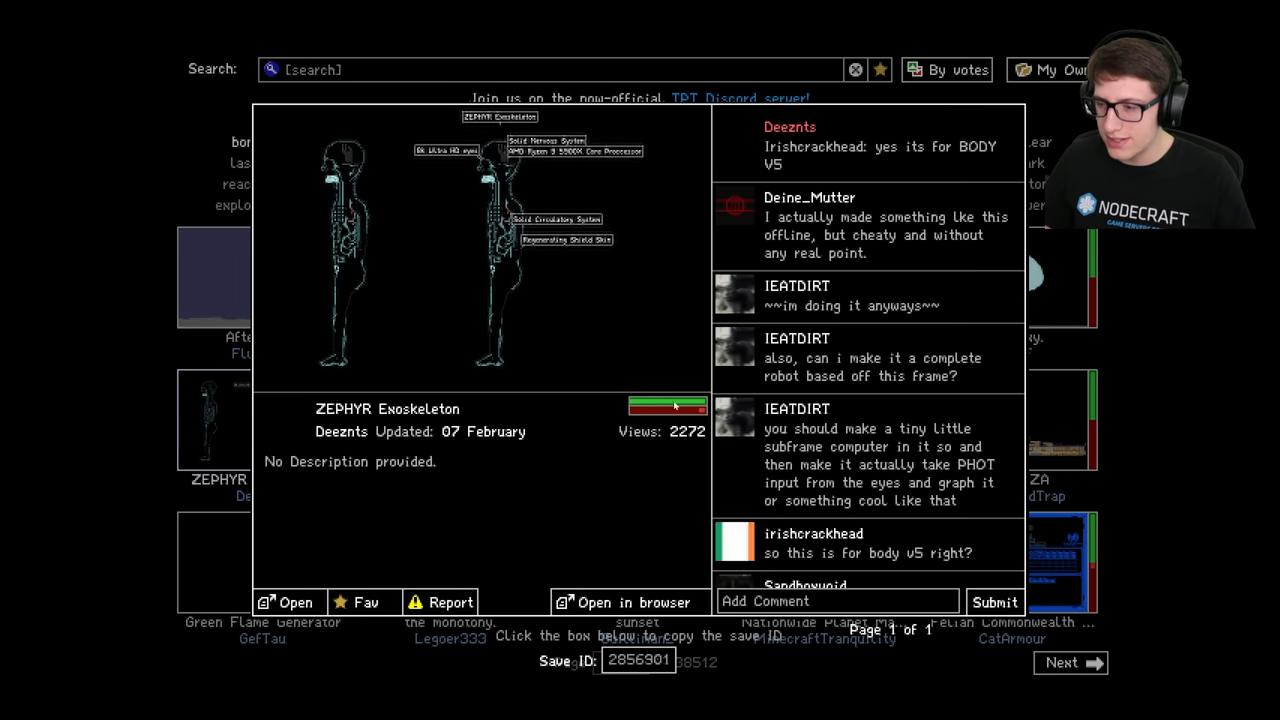
type("T")
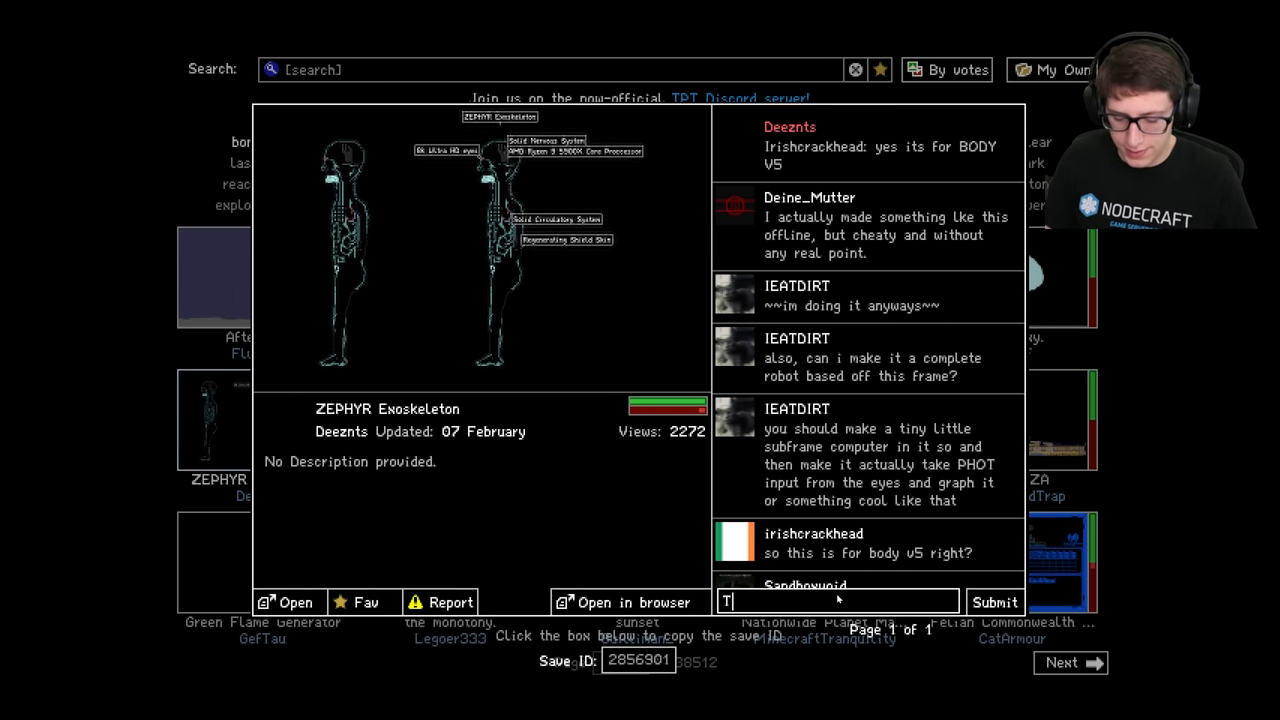
type("his is AMAZING")
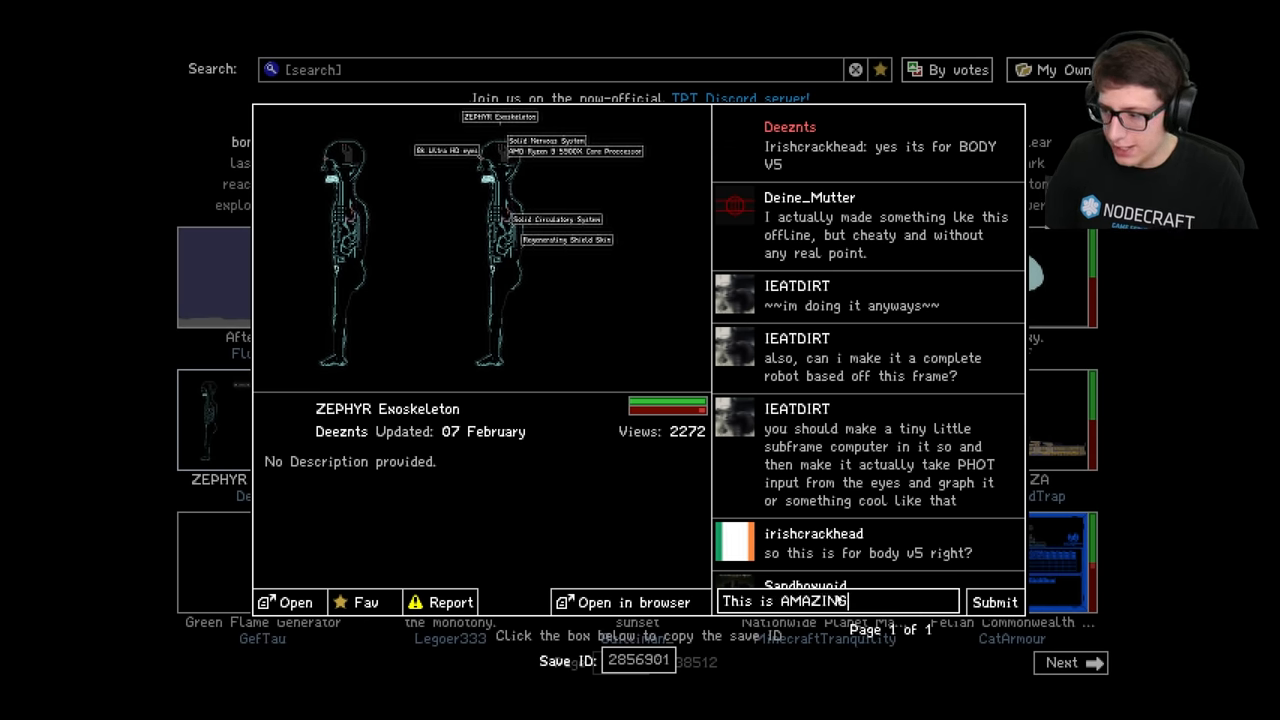